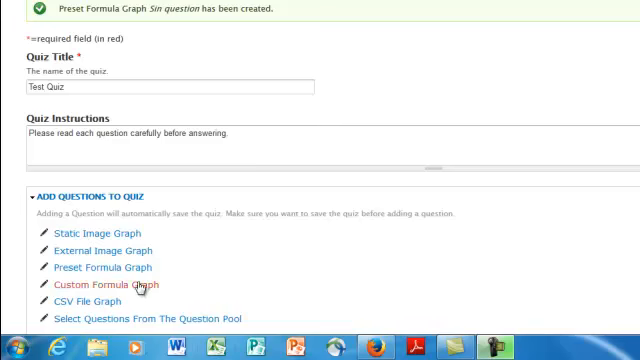
Step: Add a Custom Formula Graph question titled 'Rabbit custom formulat graph'
{"action": "left_click", "coordinate": [97, 285]}
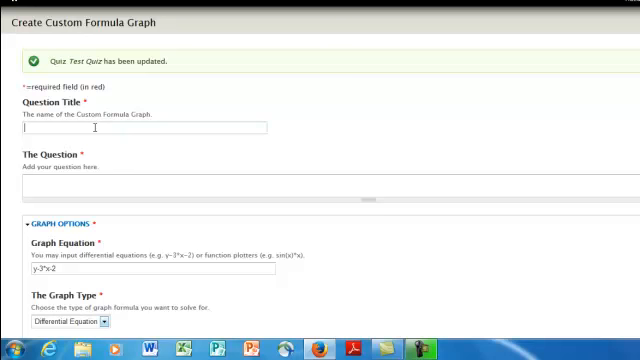
{"action": "type", "text": "M"}
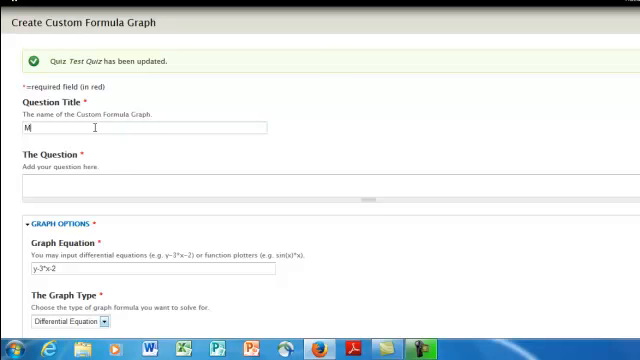
{"action": "type", "text": "R"}
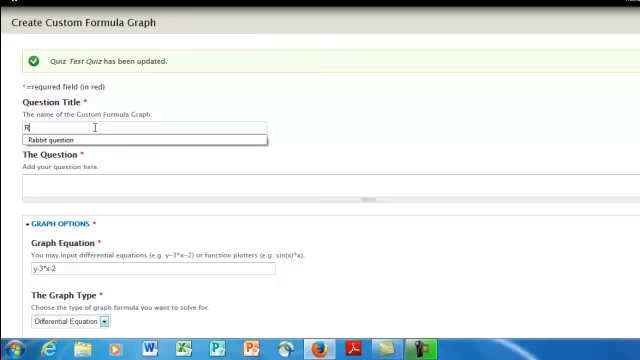
{"action": "type", "text": "abbit"}
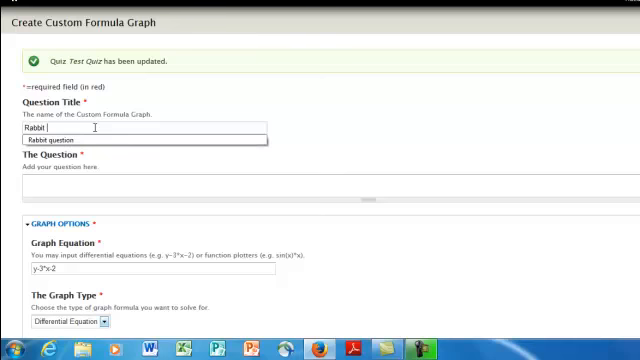
{"action": "type", "text": "custom formula"}
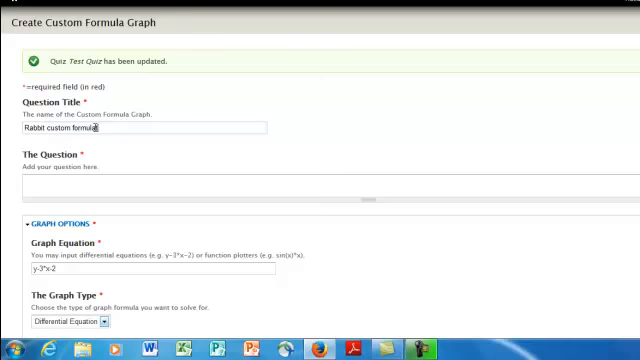
{"action": "type", "text": "graph"}
{"action": "left_click", "coordinate": [331, 187]}
{"action": "type", "text": "This is my"}
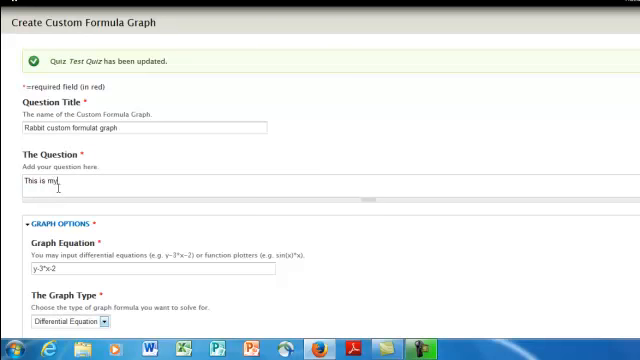
Step: Enter the question text 'This is my rabbit custom formula graph'
{"action": "type", "text": "rabbit custom formula graph"}
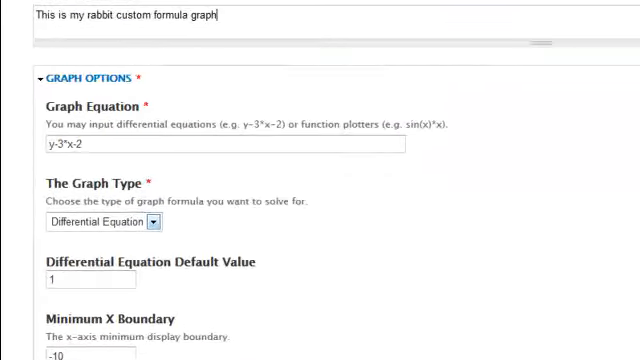
{"action": "scroll", "scroll_direction": "up", "scroll_amount": 3}
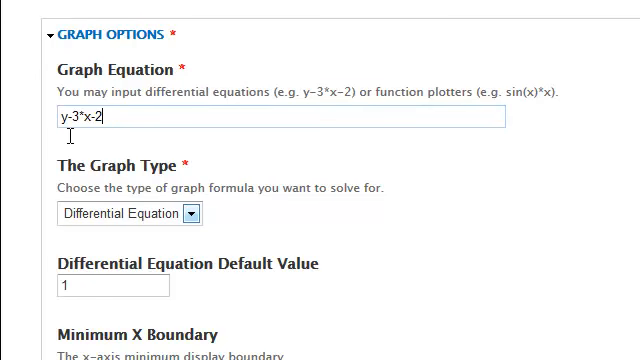
{"action": "mouse_move", "coordinate": [390, 211]}
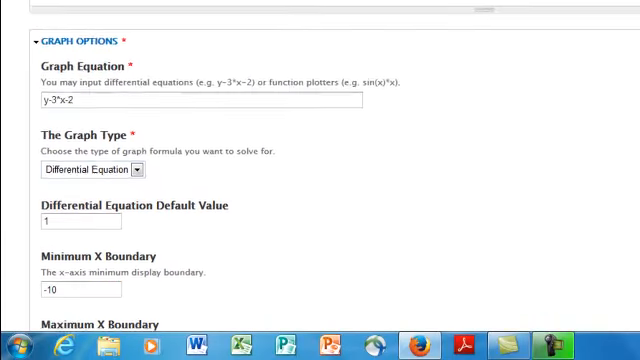
{"action": "scroll", "scroll_direction": "down", "scroll_amount": 3}
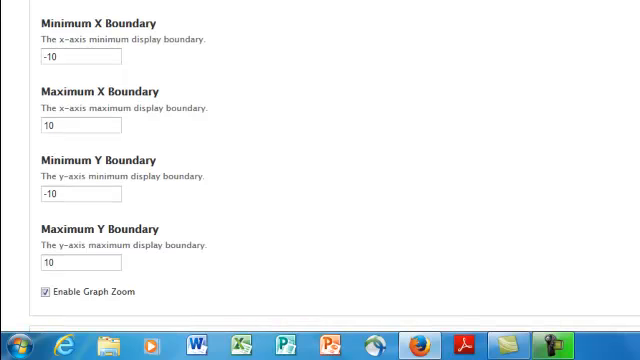
{"action": "scroll", "scroll_direction": "down", "scroll_amount": 3}
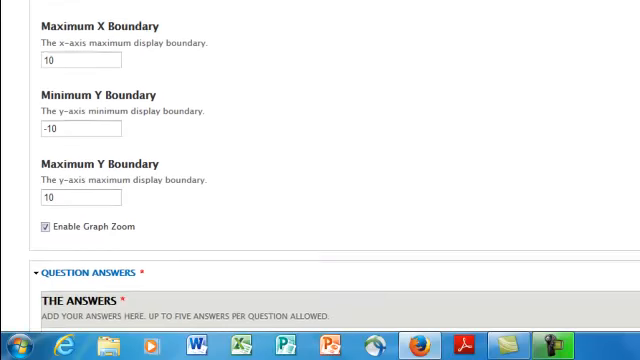
{"action": "scroll", "scroll_direction": "down", "scroll_amount": 3}
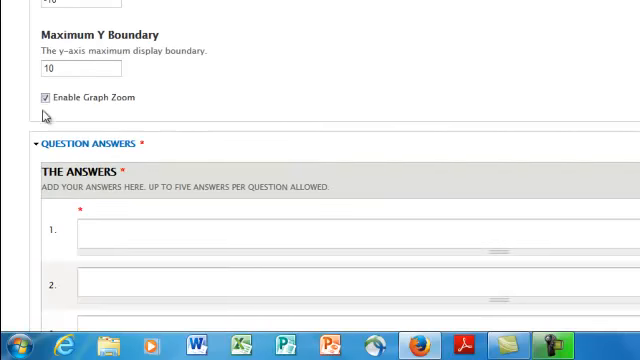
{"action": "scroll", "scroll_direction": "up", "scroll_amount": 3}
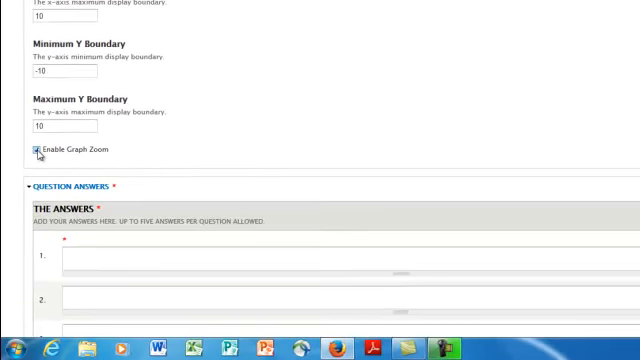
{"action": "scroll", "scroll_direction": "down", "scroll_amount": 3}
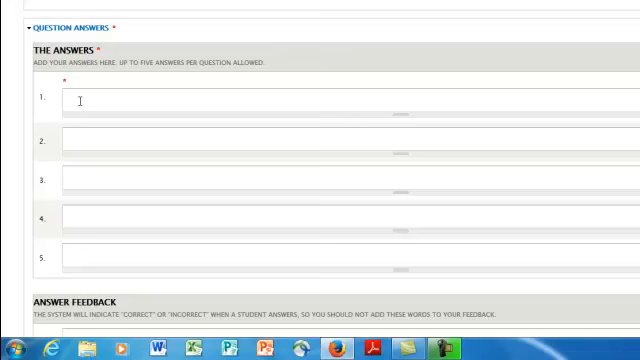
Step: Fill answers 1–3 with 'Rabbits are 1', 'Rabbits are 2' and 'Rabbits are 3'
{"action": "type", "text": "Rabb"}
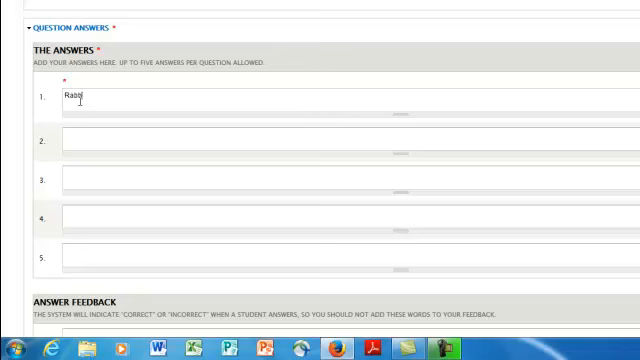
{"action": "type", "text": "its"}
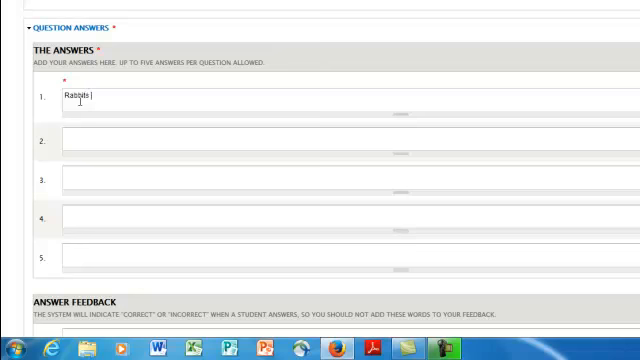
{"action": "type", "text": "are 1"}
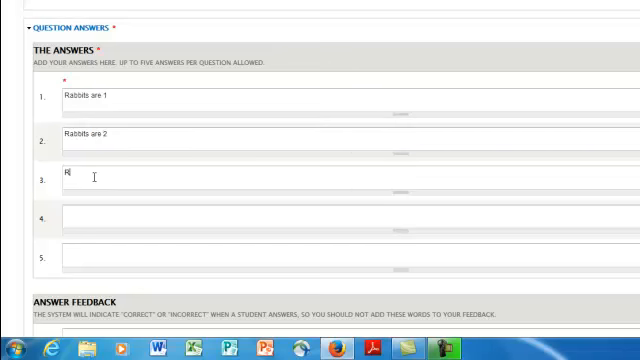
{"action": "type", "text": "abbits are 3"}
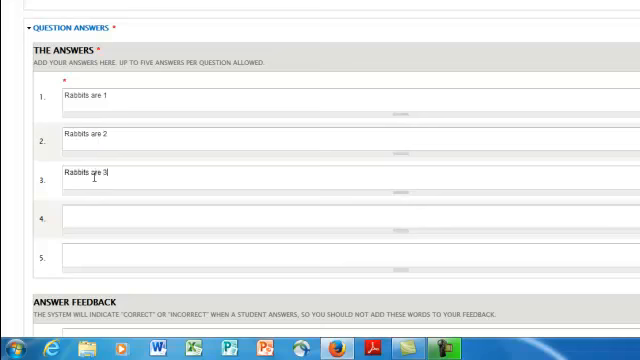
{"action": "scroll", "scroll_direction": "down", "scroll_amount": 3}
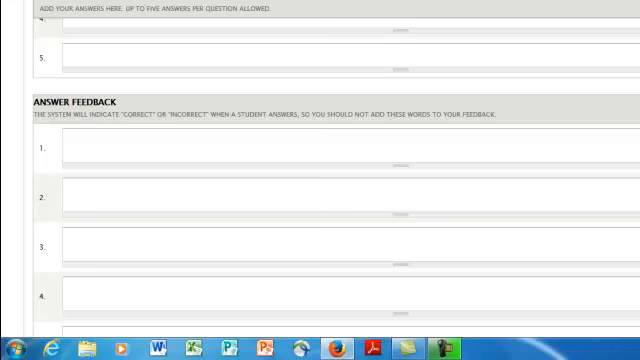
Step: Select Answer 2 under Question Correct Answer, leaving feedback blank
{"action": "scroll", "scroll_direction": "down", "scroll_amount": 3}
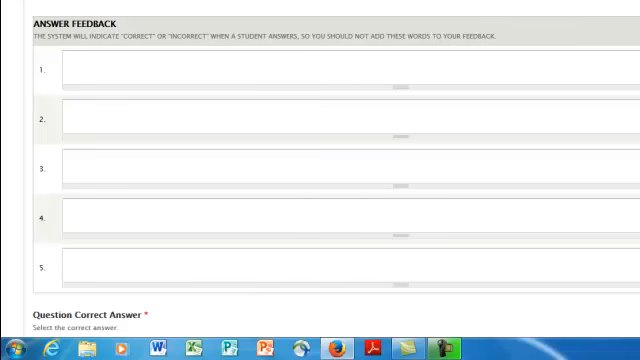
{"action": "scroll", "scroll_direction": "down", "scroll_amount": 3}
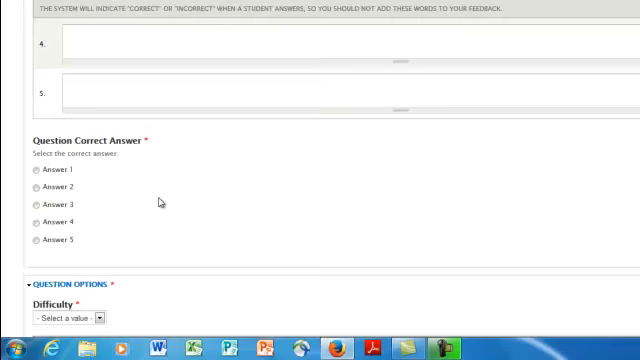
{"action": "mouse_move", "coordinate": [105, 249]}
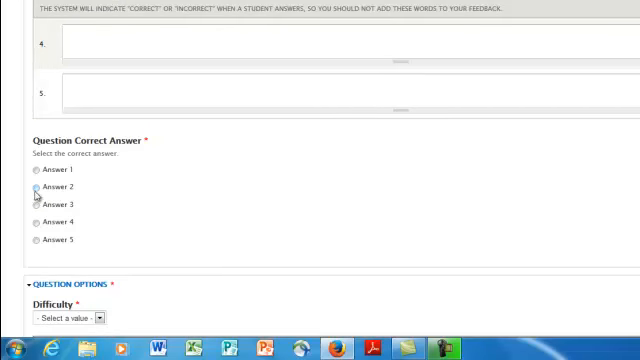
{"action": "left_click", "coordinate": [35, 188]}
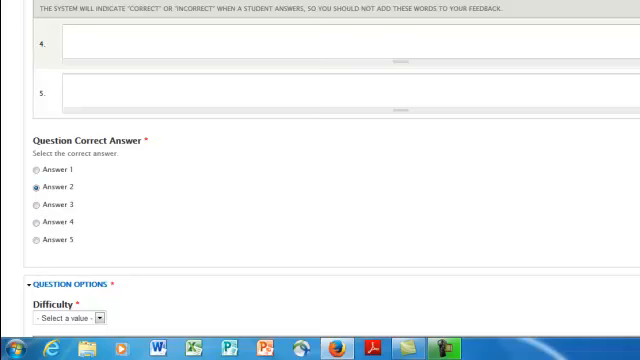
Step: Set difficulty to '3: Expert', check course code GEOL and keyword Math
{"action": "scroll", "scroll_direction": "down", "scroll_amount": 3}
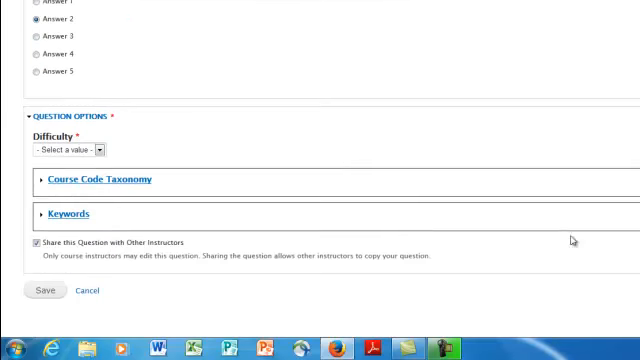
{"action": "left_click", "coordinate": [96, 149]}
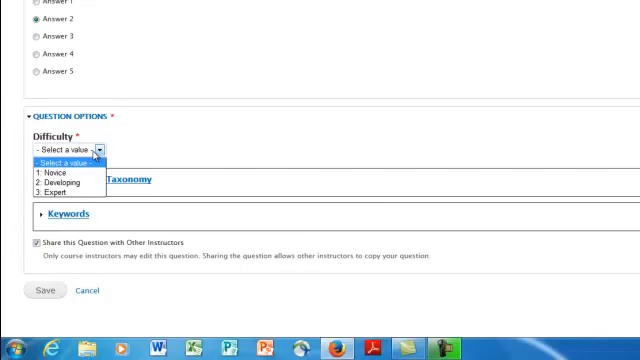
{"action": "left_click", "coordinate": [56, 194]}
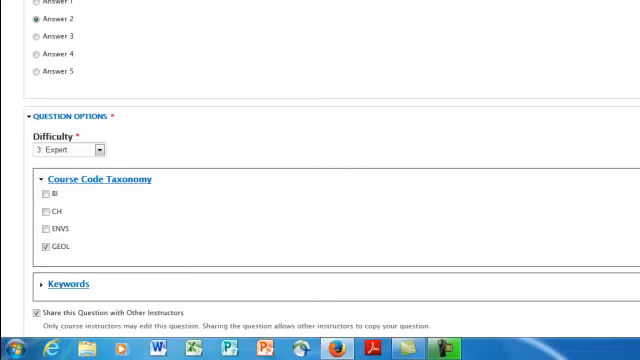
{"action": "scroll", "scroll_direction": "down", "scroll_amount": 3}
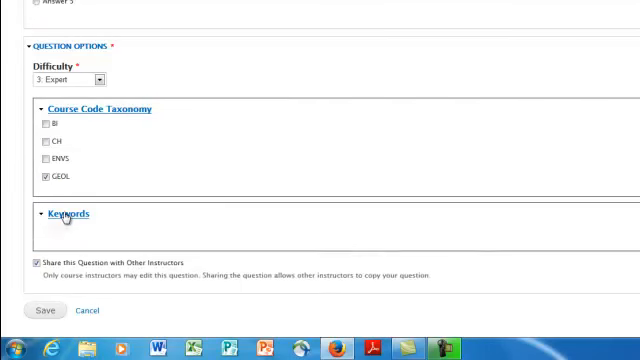
{"action": "left_click", "coordinate": [52, 215]}
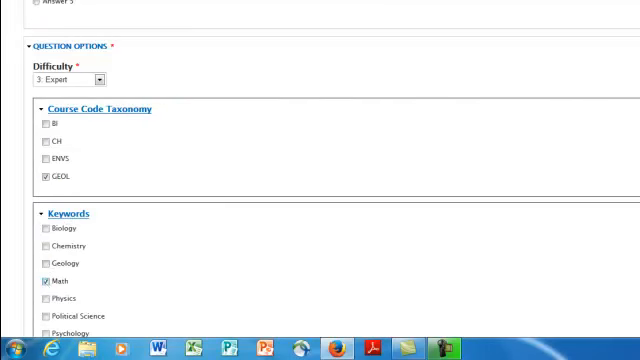
{"action": "scroll", "scroll_direction": "down", "scroll_amount": 3}
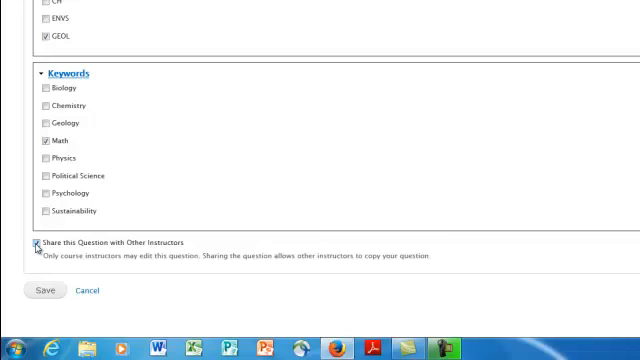
Step: Save the question and confirm it appears in Test Quiz's Questions table
{"action": "left_click", "coordinate": [40, 243]}
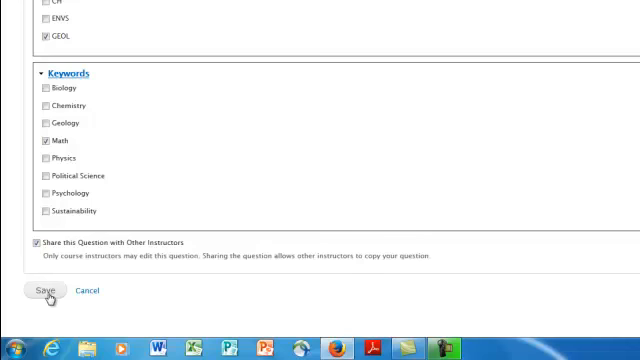
{"action": "left_click", "coordinate": [39, 290]}
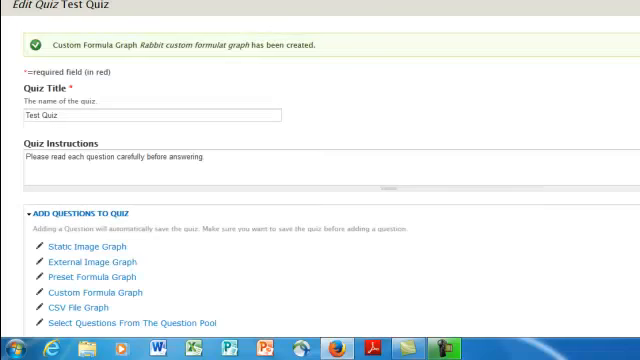
{"action": "scroll", "scroll_direction": "down", "scroll_amount": 3}
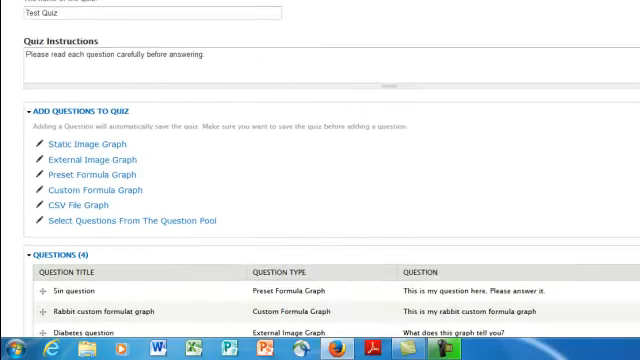
{"action": "scroll", "scroll_direction": "down", "scroll_amount": 3}
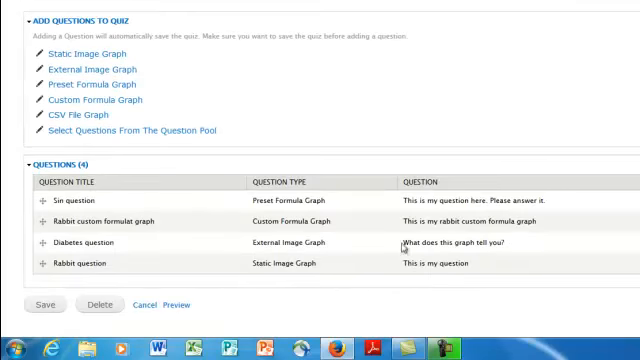
{"action": "mouse_move", "coordinate": [120, 270]}
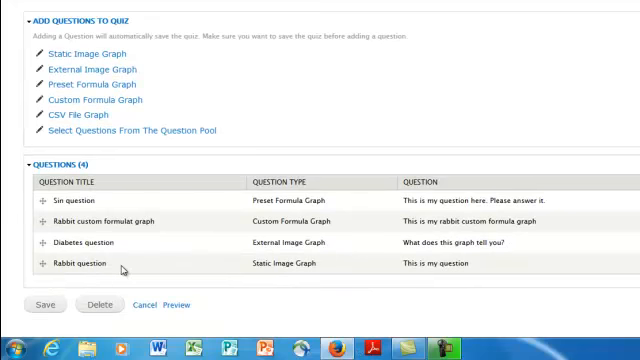